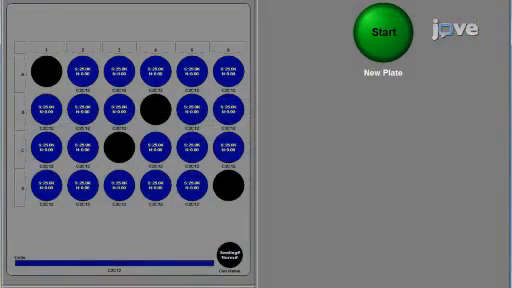
Start the assay to calibrate the probes for the C2C12 plate
left_click(380, 32)
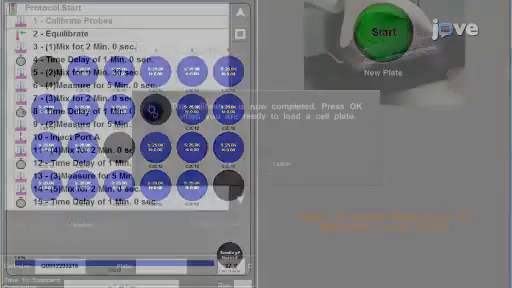